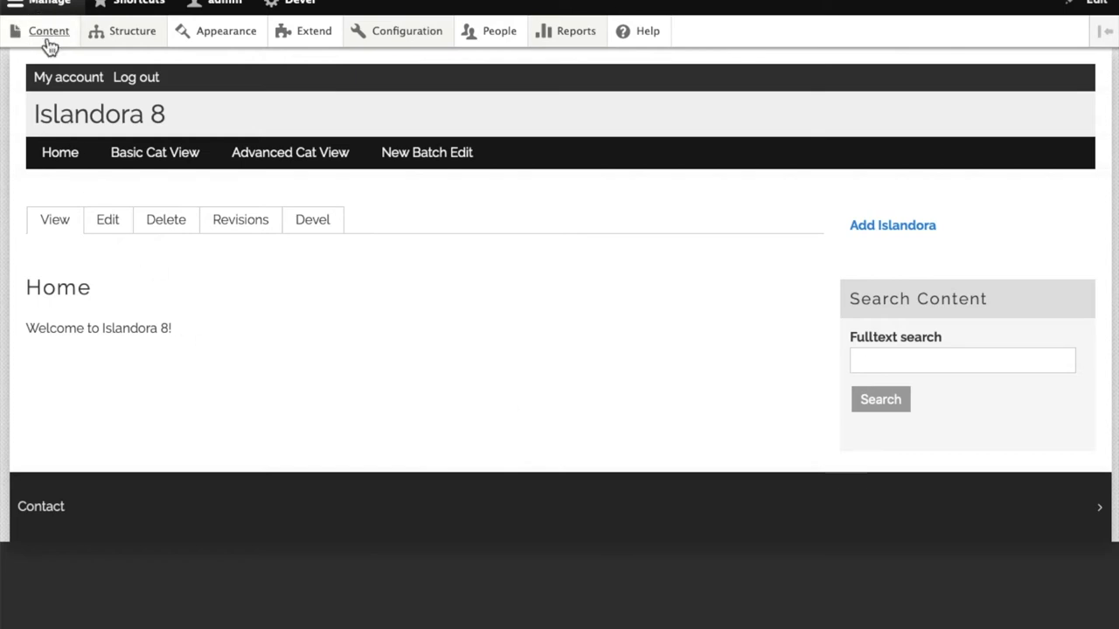
- Open the 'Islandora Quick Lessons' basic page from the Content list
click(49, 30)
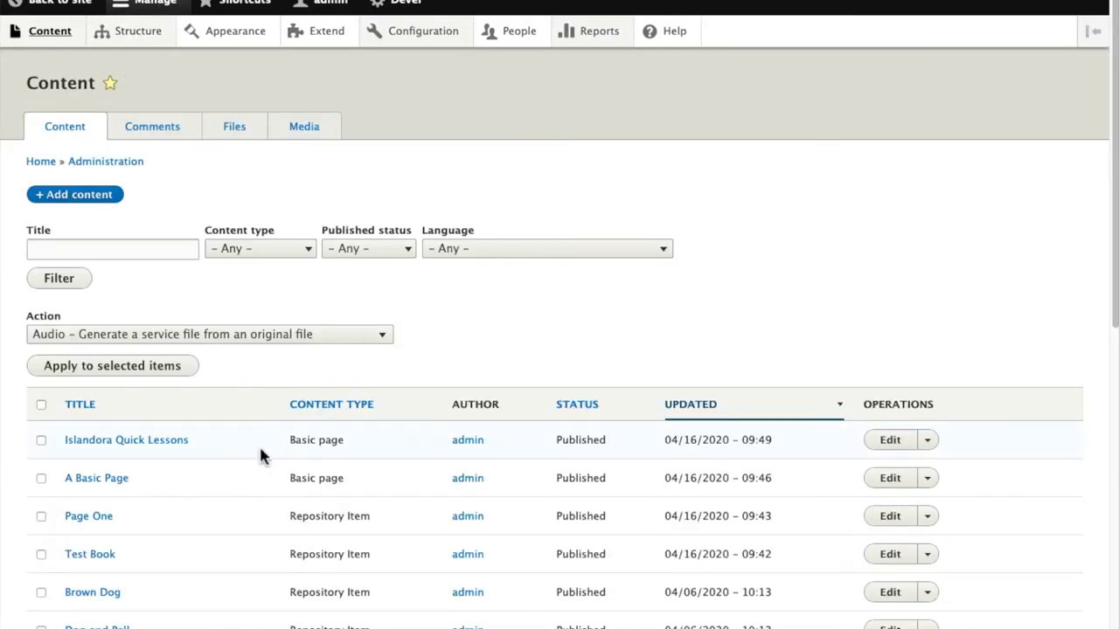
click(126, 440)
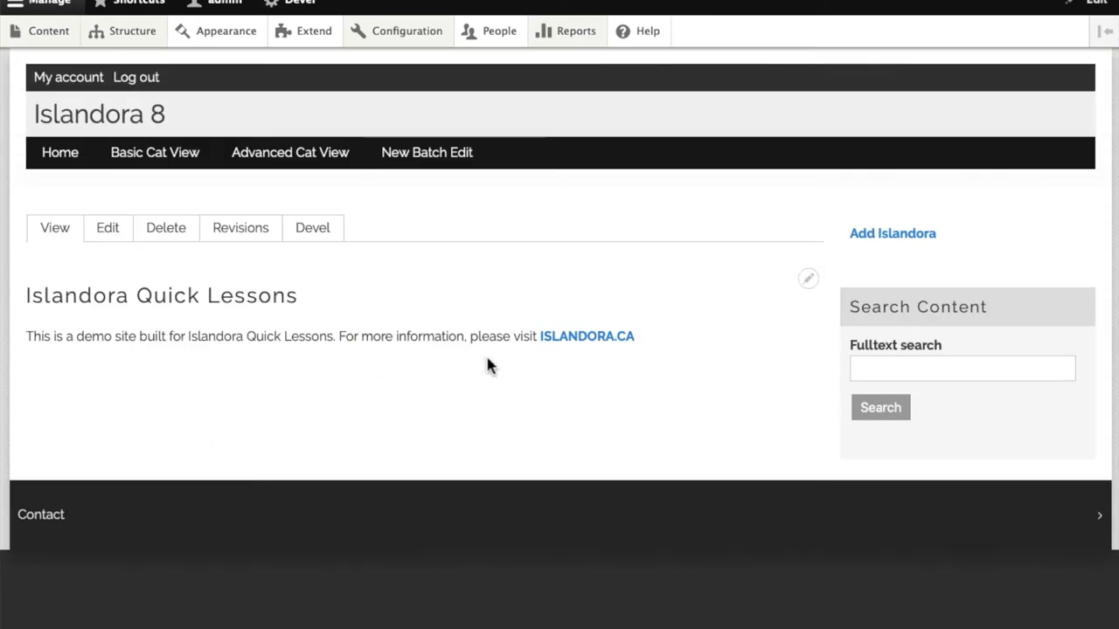
mouse_move(666, 362)
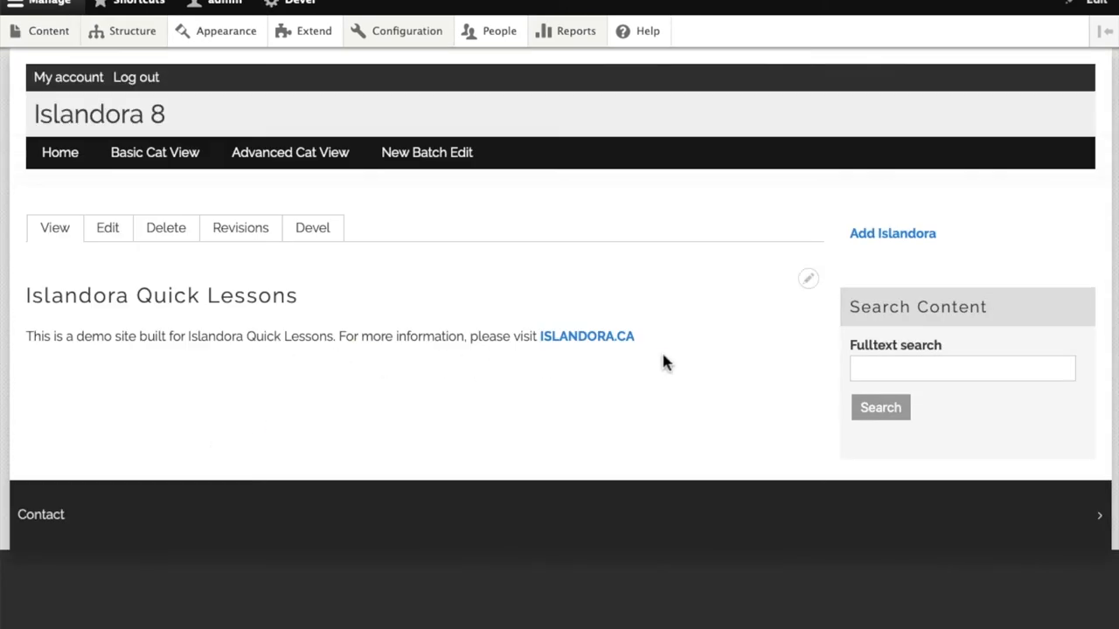
- Open the Quick Lessons page's edit form to check its /newhome URL alias
click(107, 227)
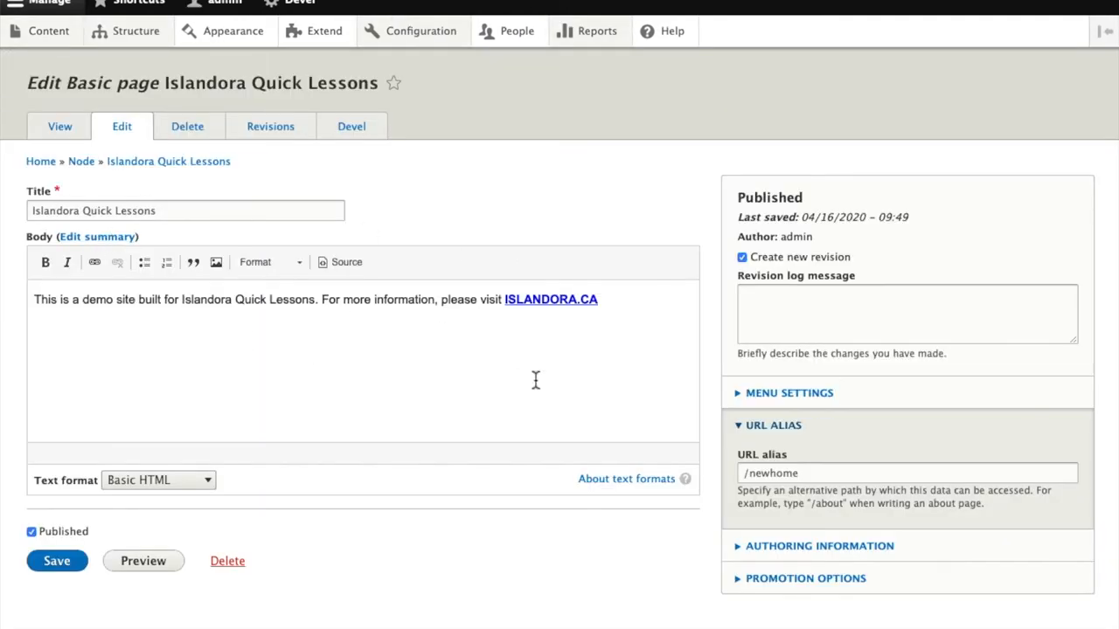
mouse_move(793, 445)
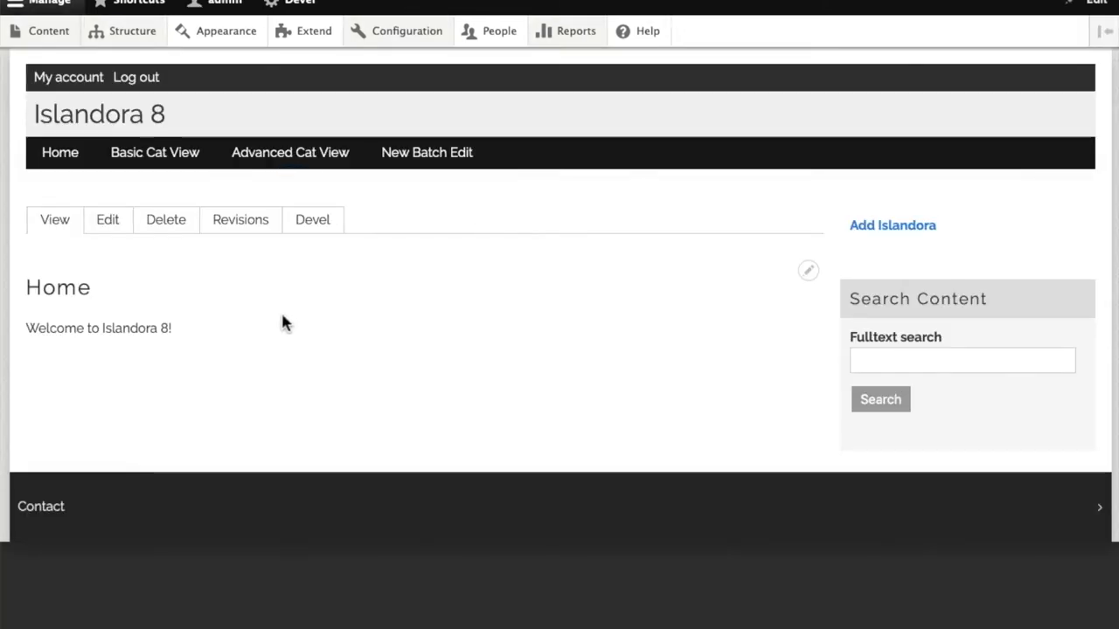
mouse_move(295, 352)
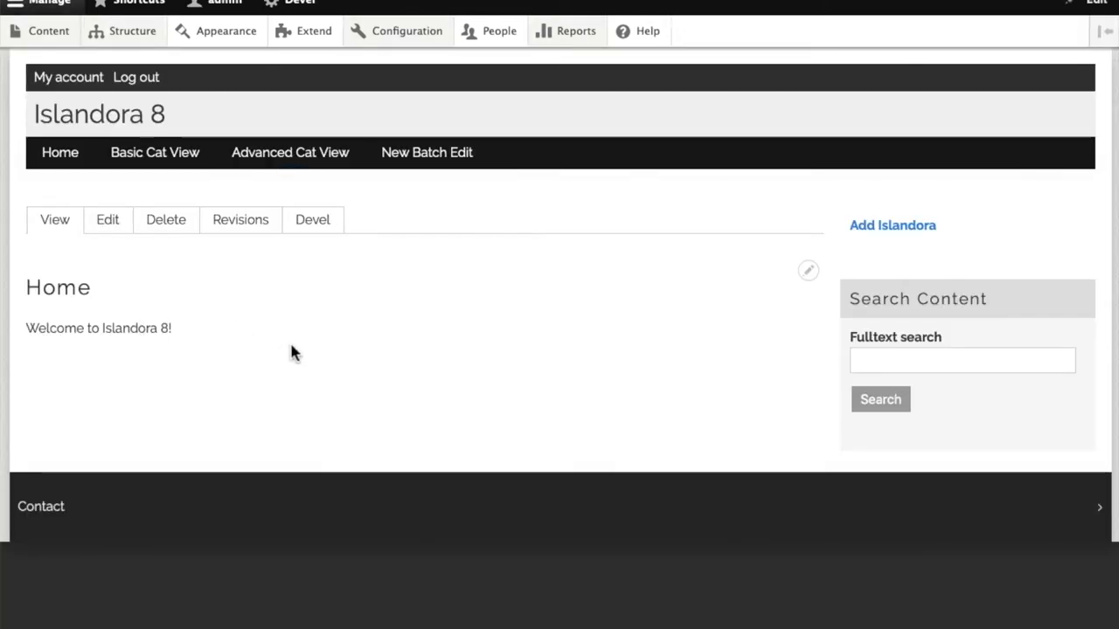
- Reach Configuration > System > Basic site settings, showing the /homepage front page
click(406, 31)
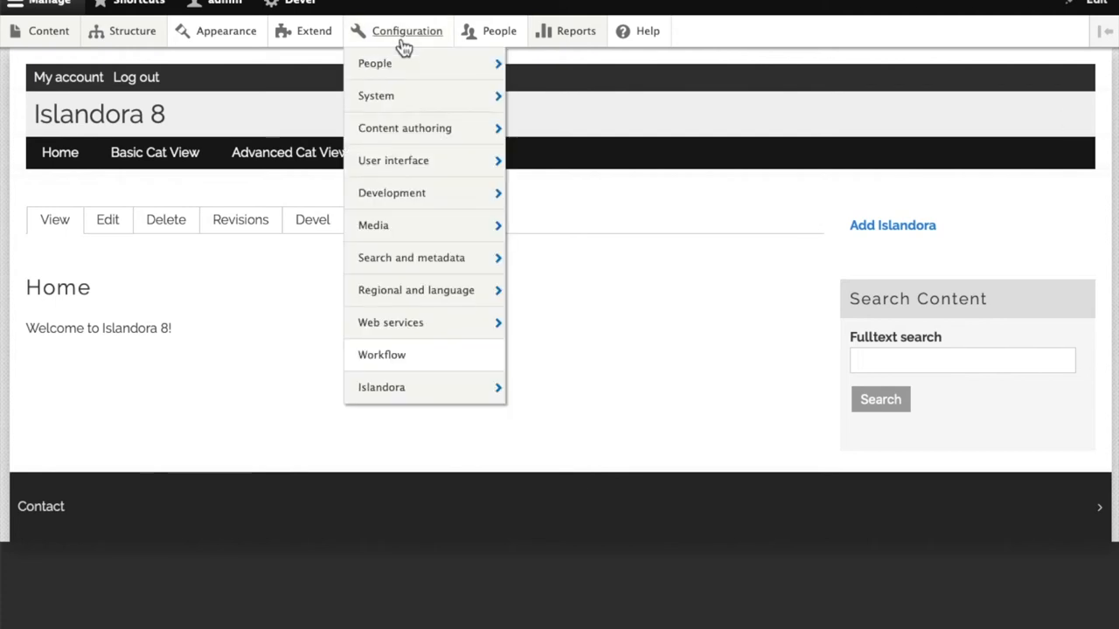
mouse_move(376, 95)
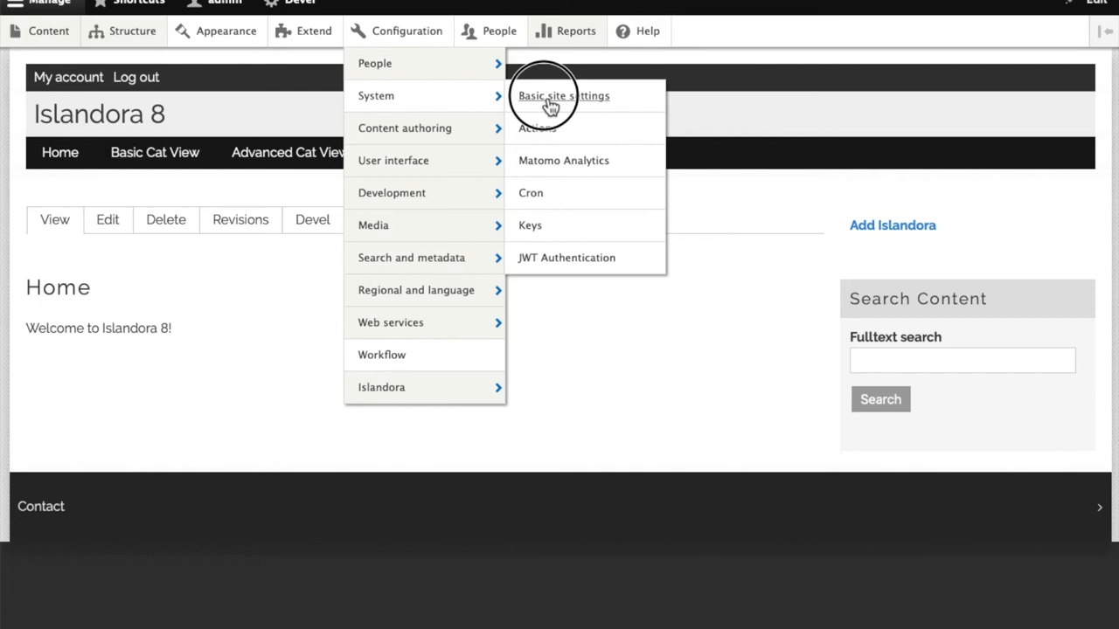
click(563, 95)
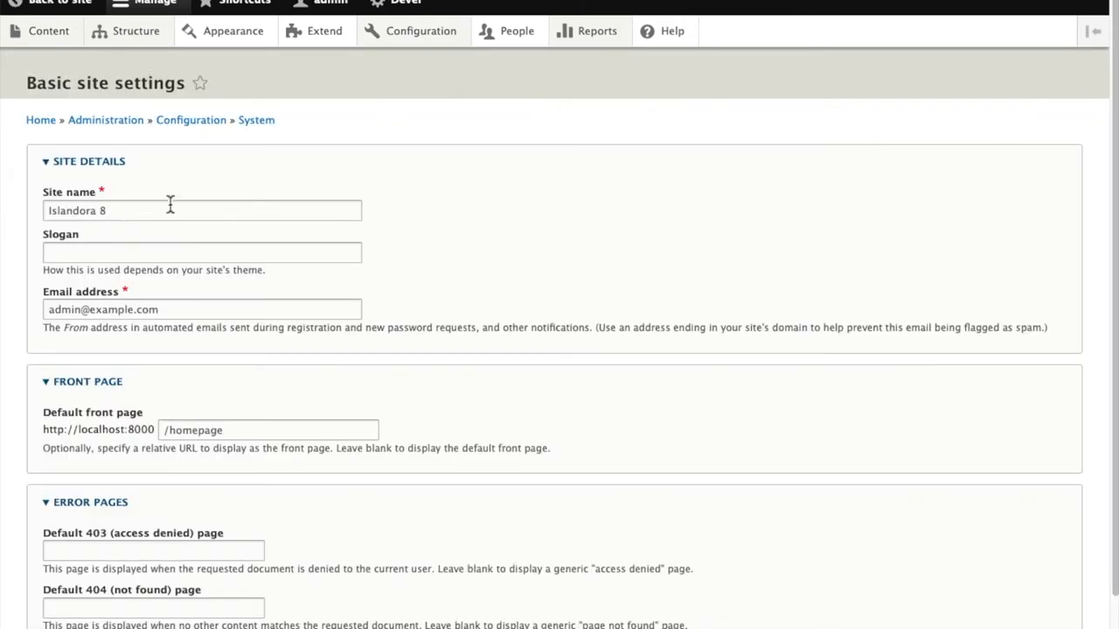
mouse_move(201, 328)
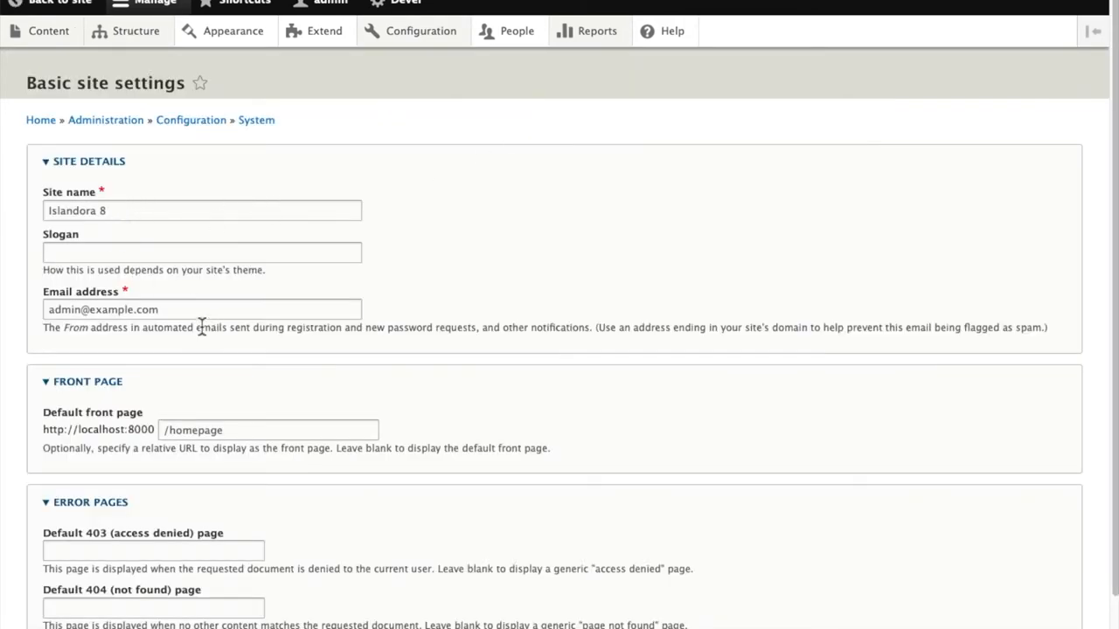
mouse_move(225, 316)
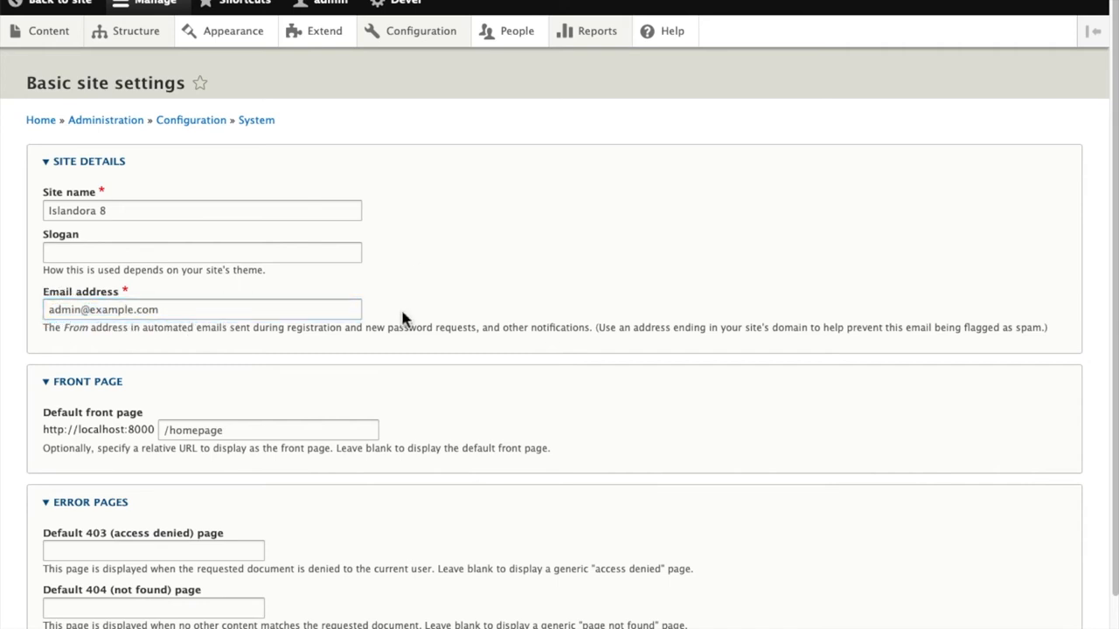
scroll(down, 3)
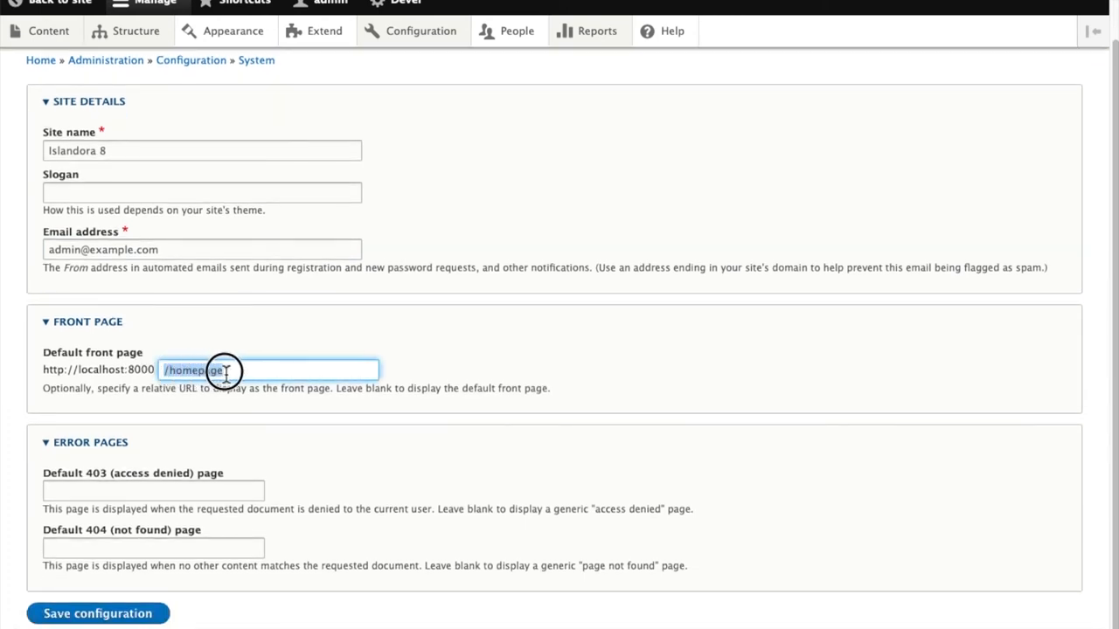
- Set Default front page to /newhome and save the configuration
text(/newhome)
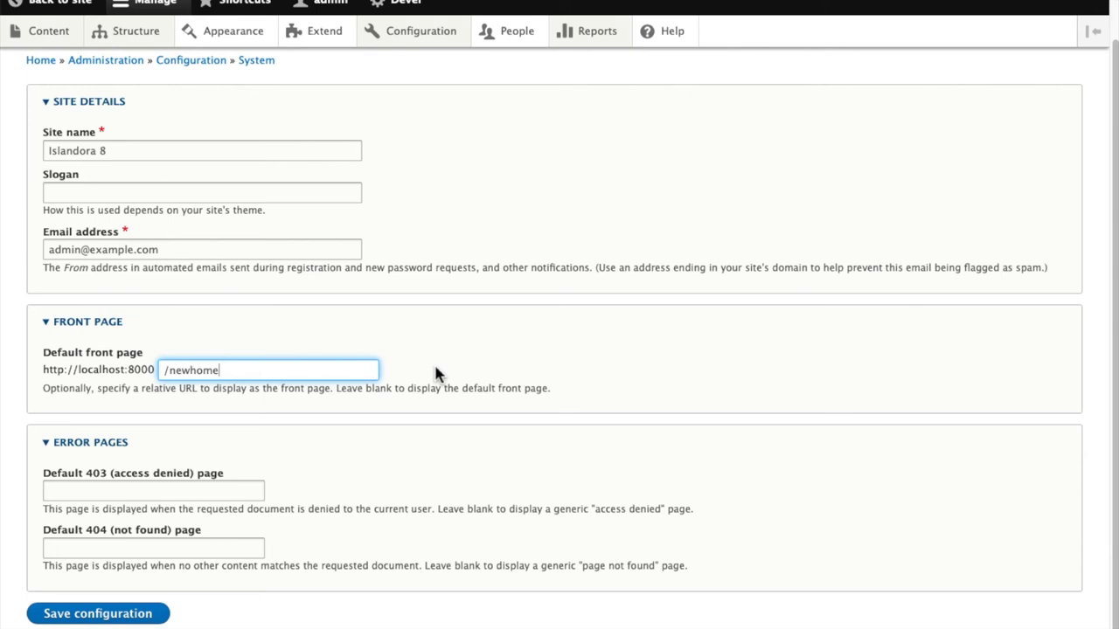
mouse_move(98, 613)
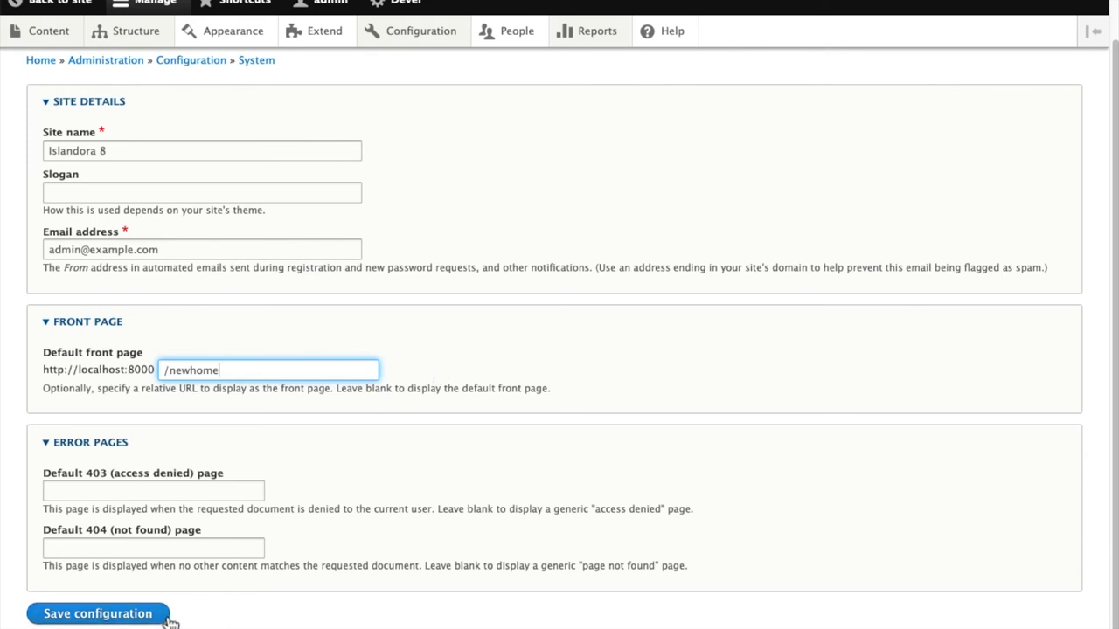
click(97, 612)
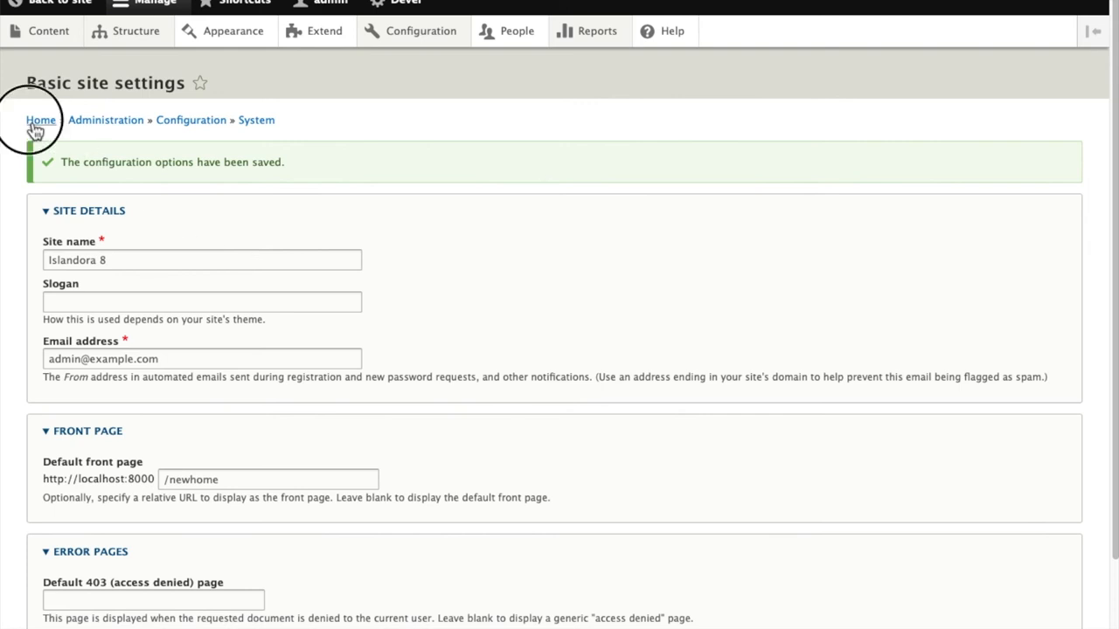
- Follow the Home breadcrumb to see Quick Lessons as the front page
click(40, 120)
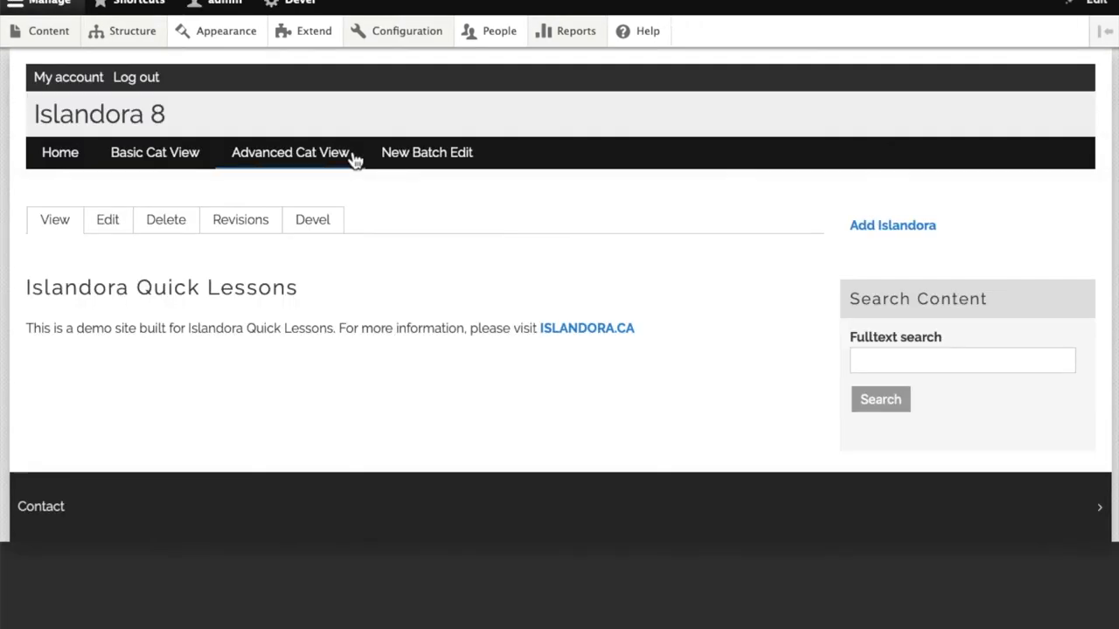
mouse_move(643, 197)
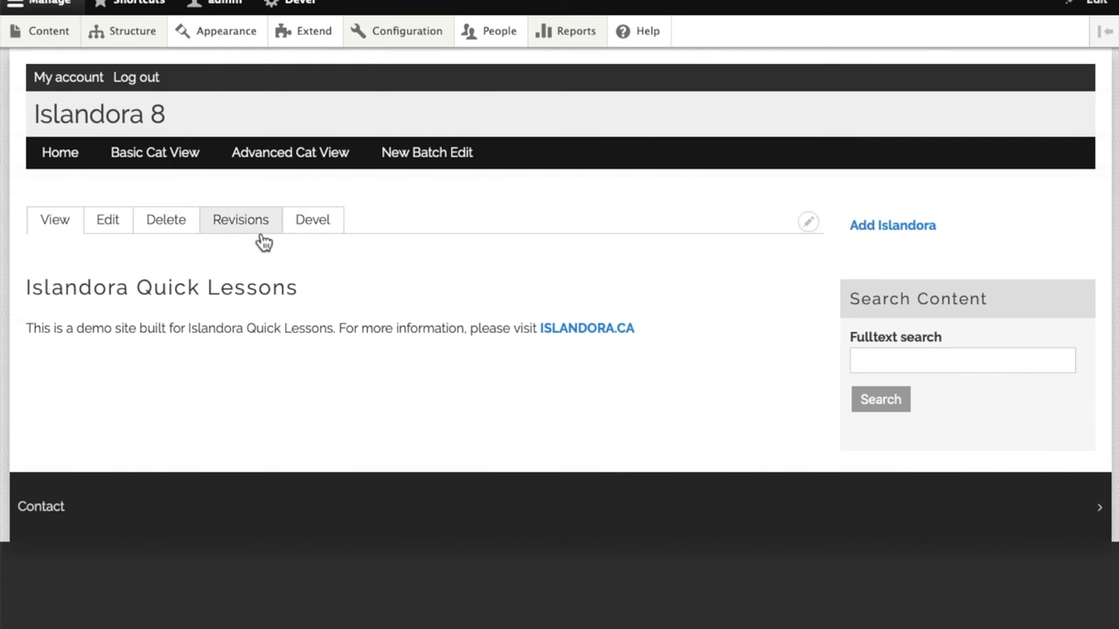
mouse_move(358, 186)
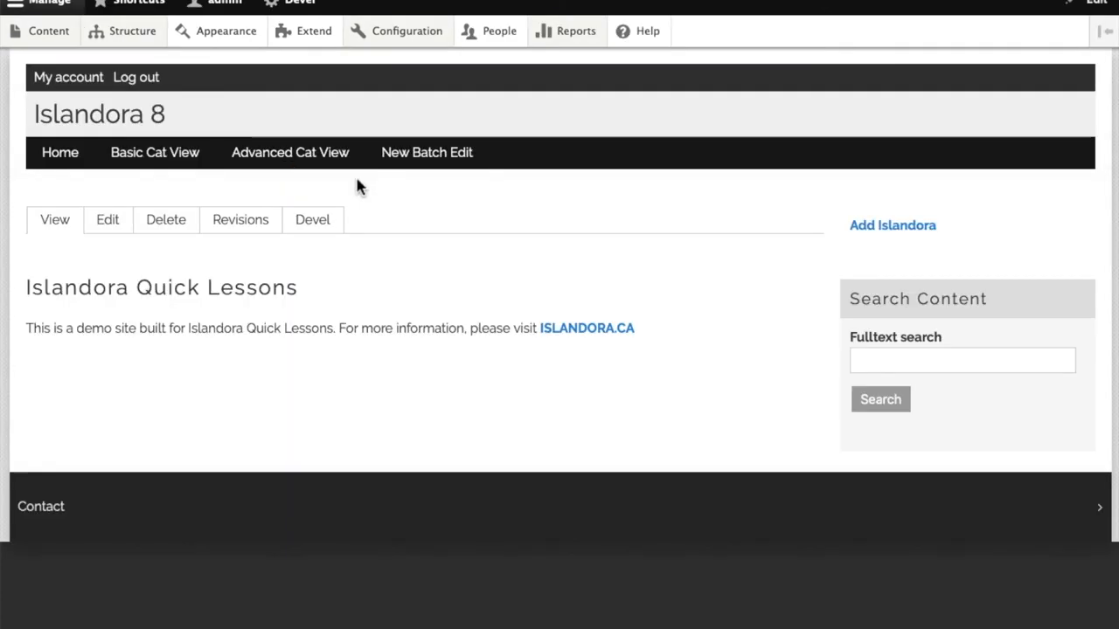
mouse_move(765, 297)
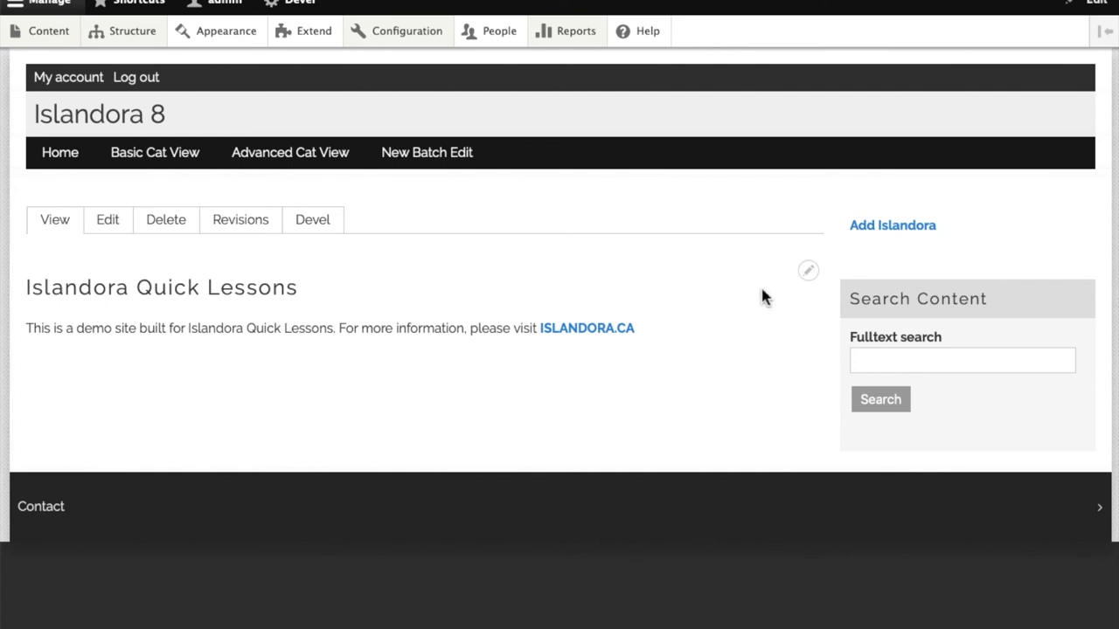
mouse_move(559, 256)
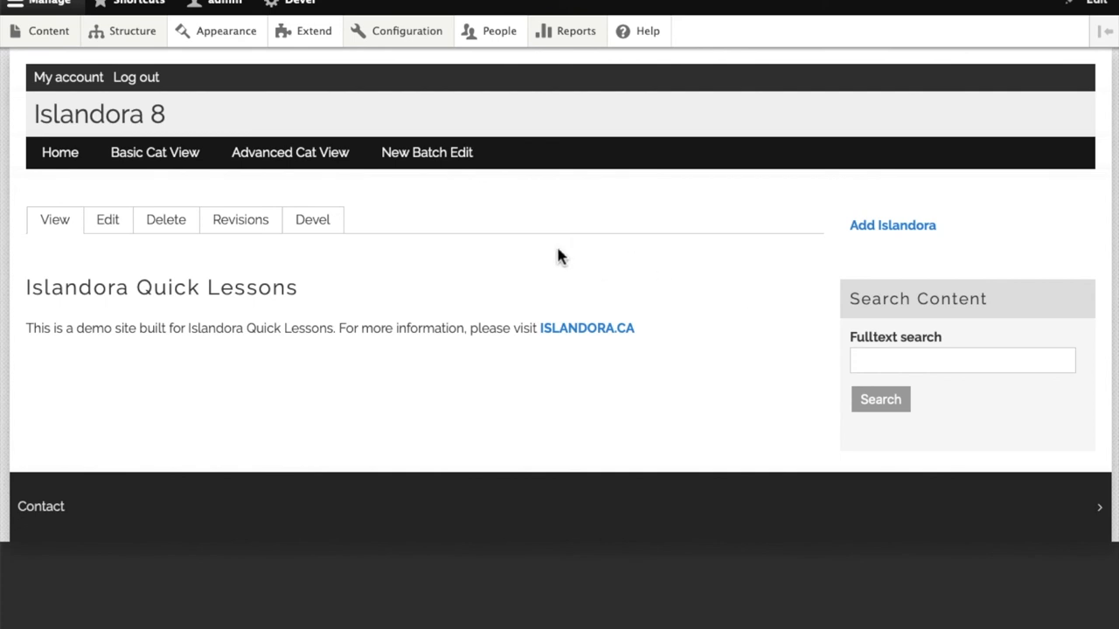